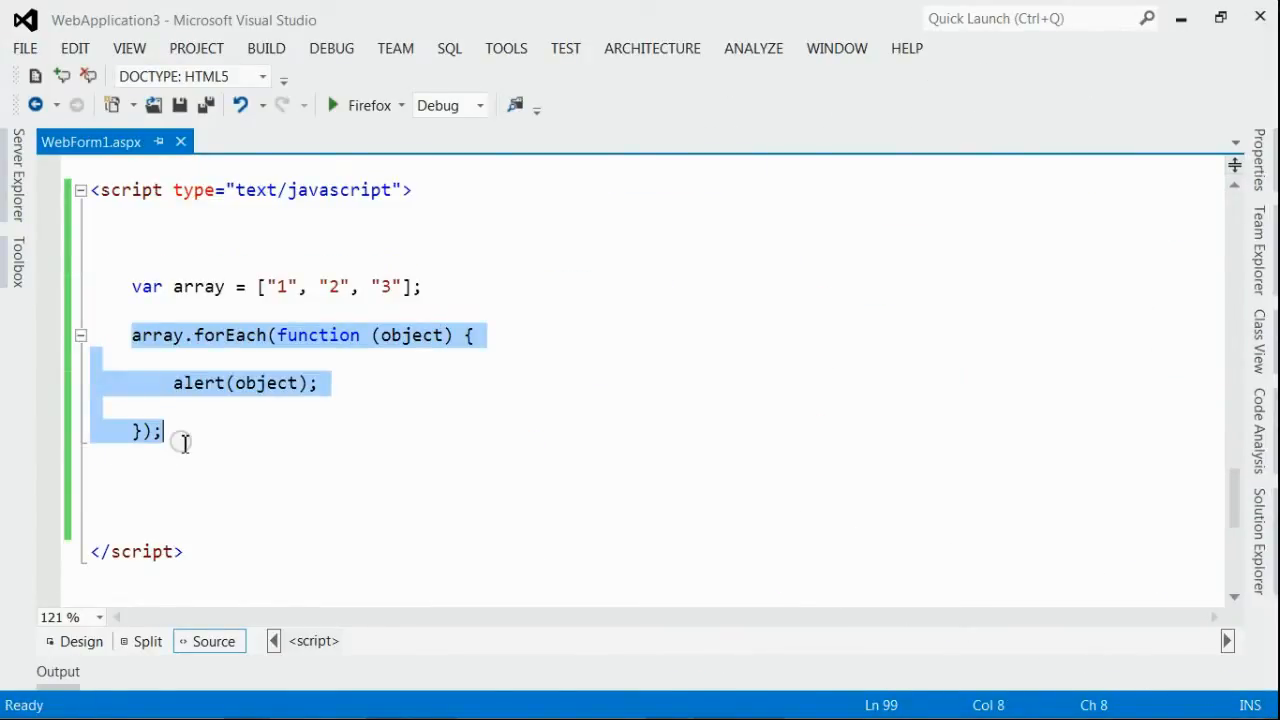
mouse_move(210, 350)
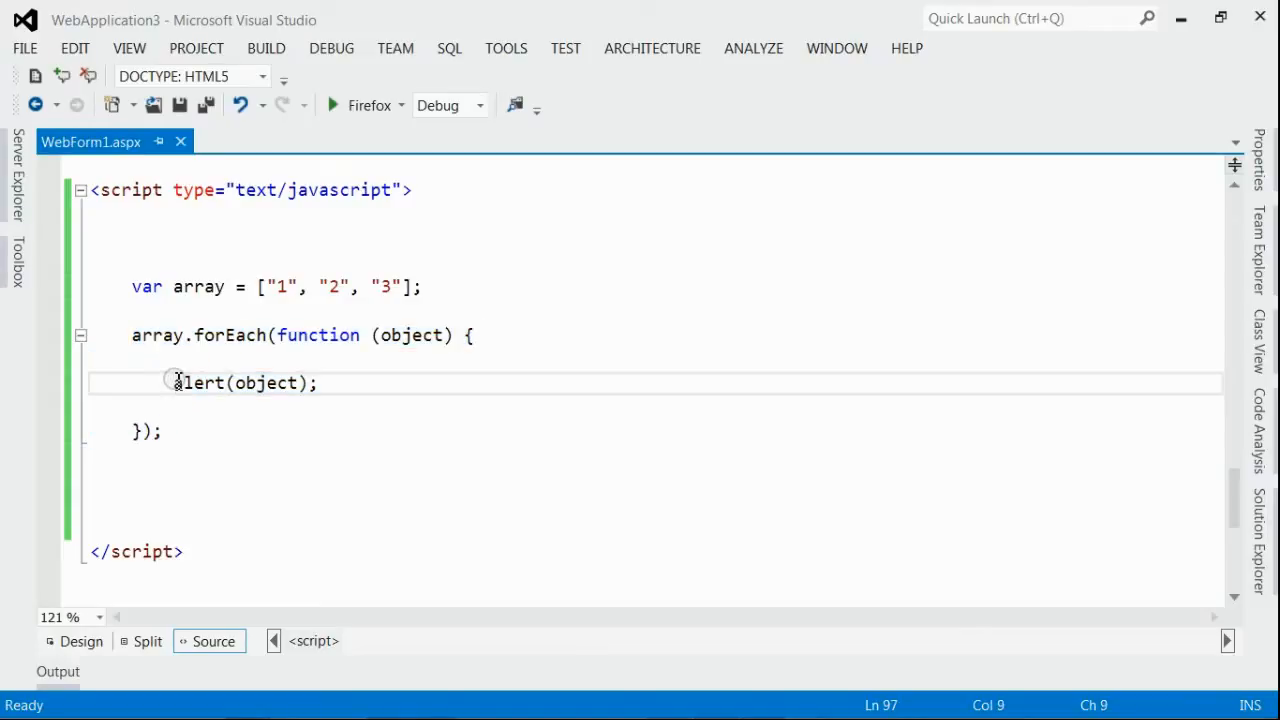
Acknowledge the forEach alerts for 1 and 2 so the alert for 3 appears
left_click(204, 104)
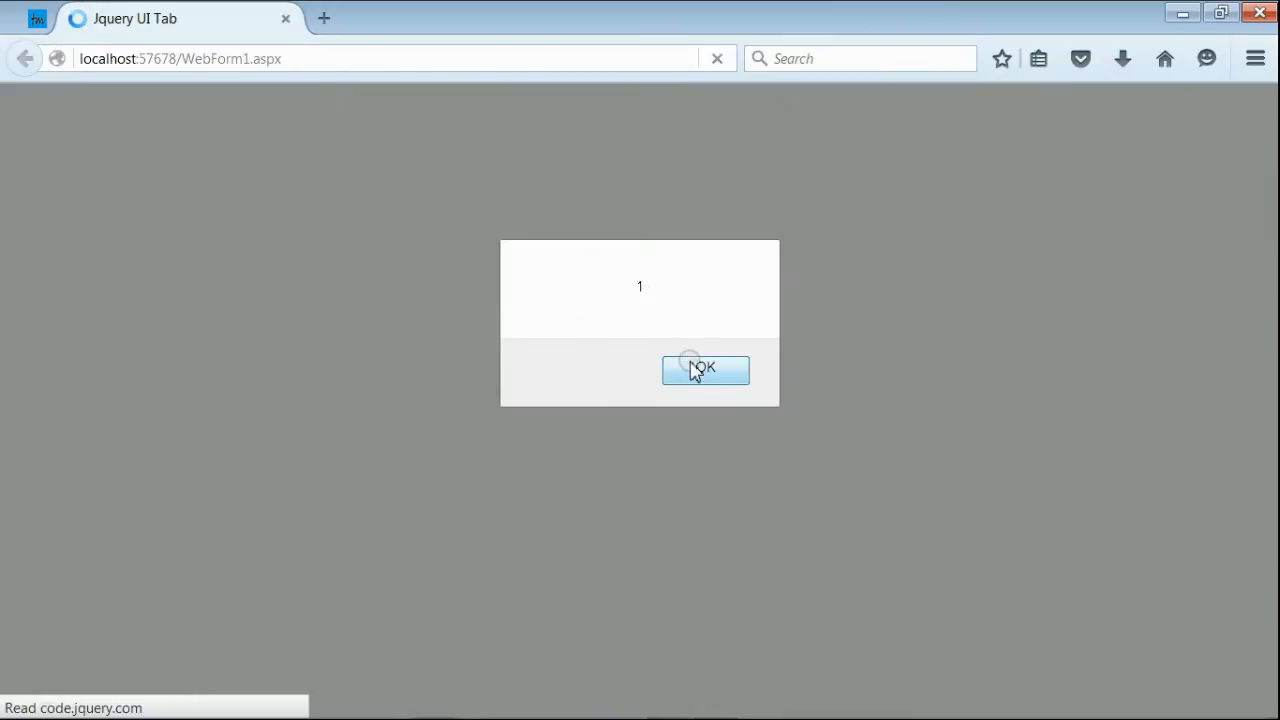
left_click(704, 368)
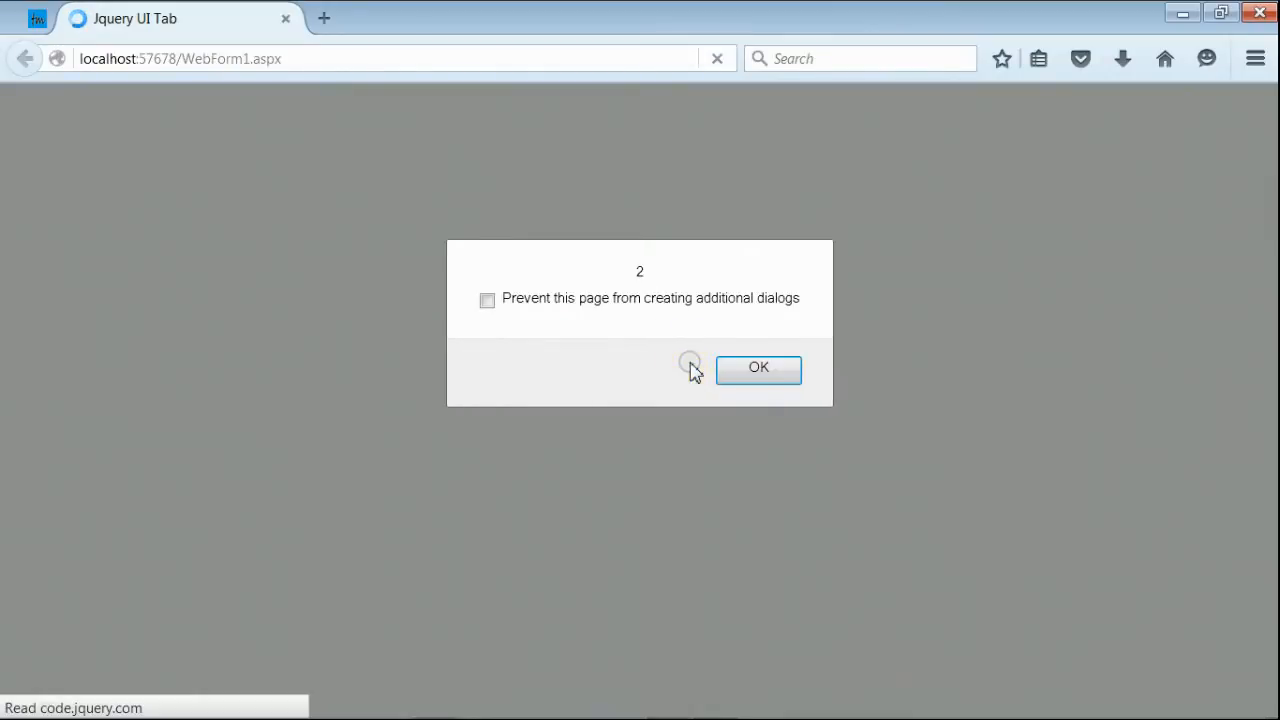
left_click(758, 368)
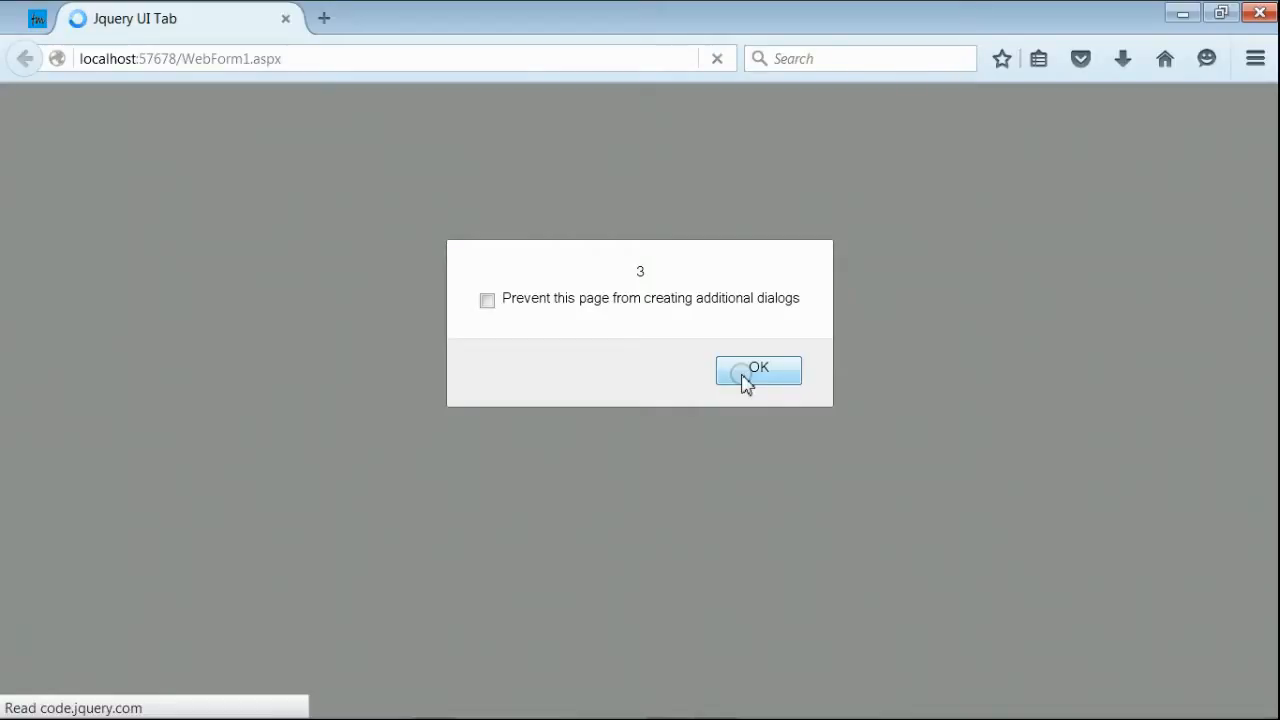
left_click(756, 368)
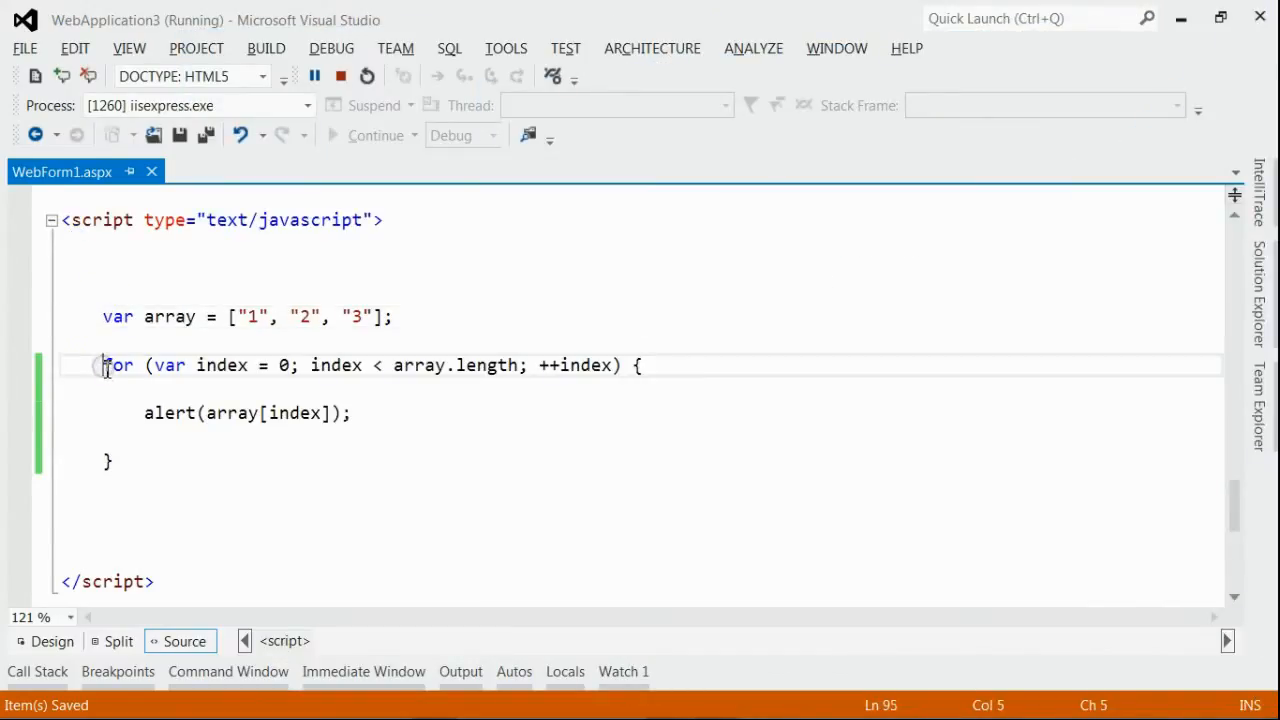
left_click_drag(104, 364, 196, 460)
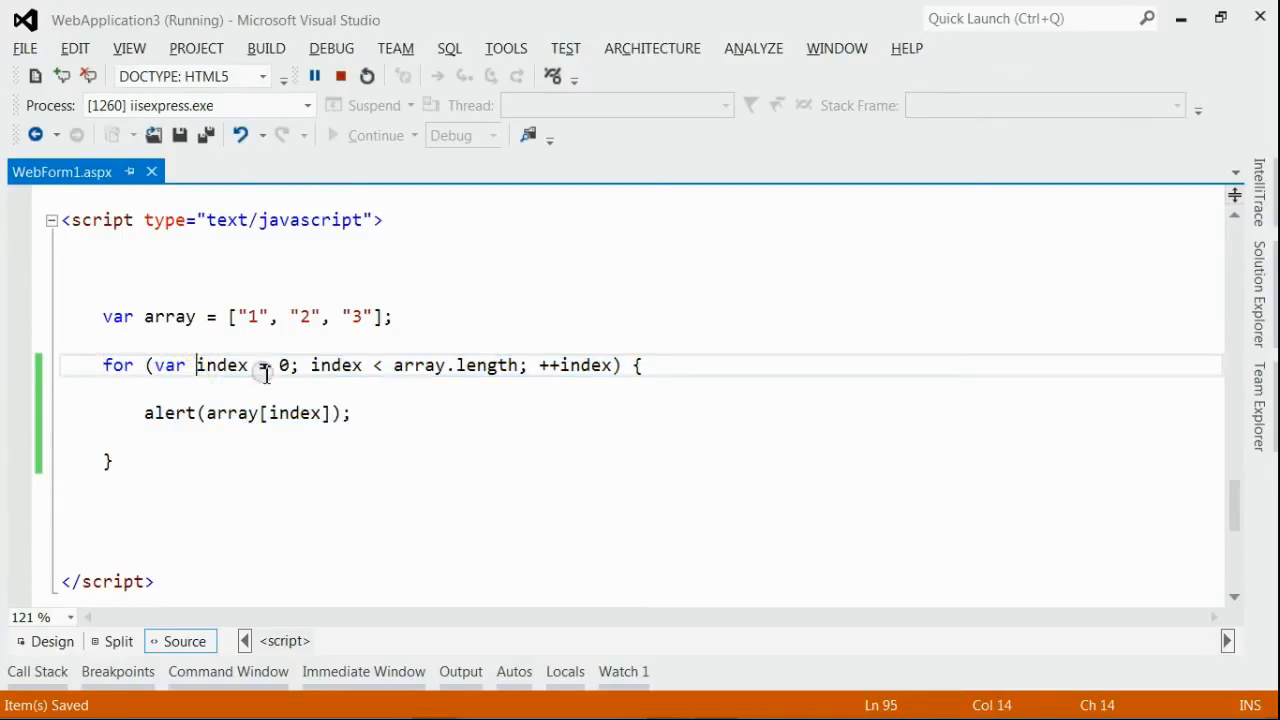
mouse_move(222, 316)
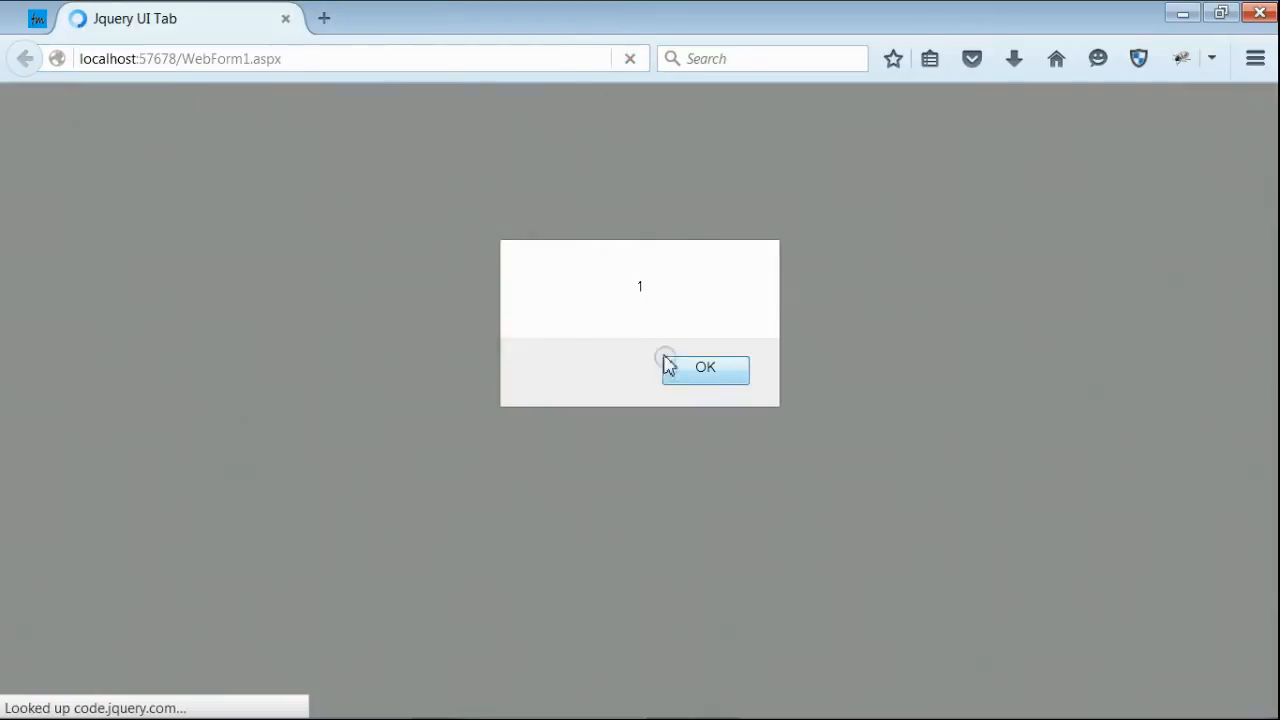
mouse_move(650, 300)
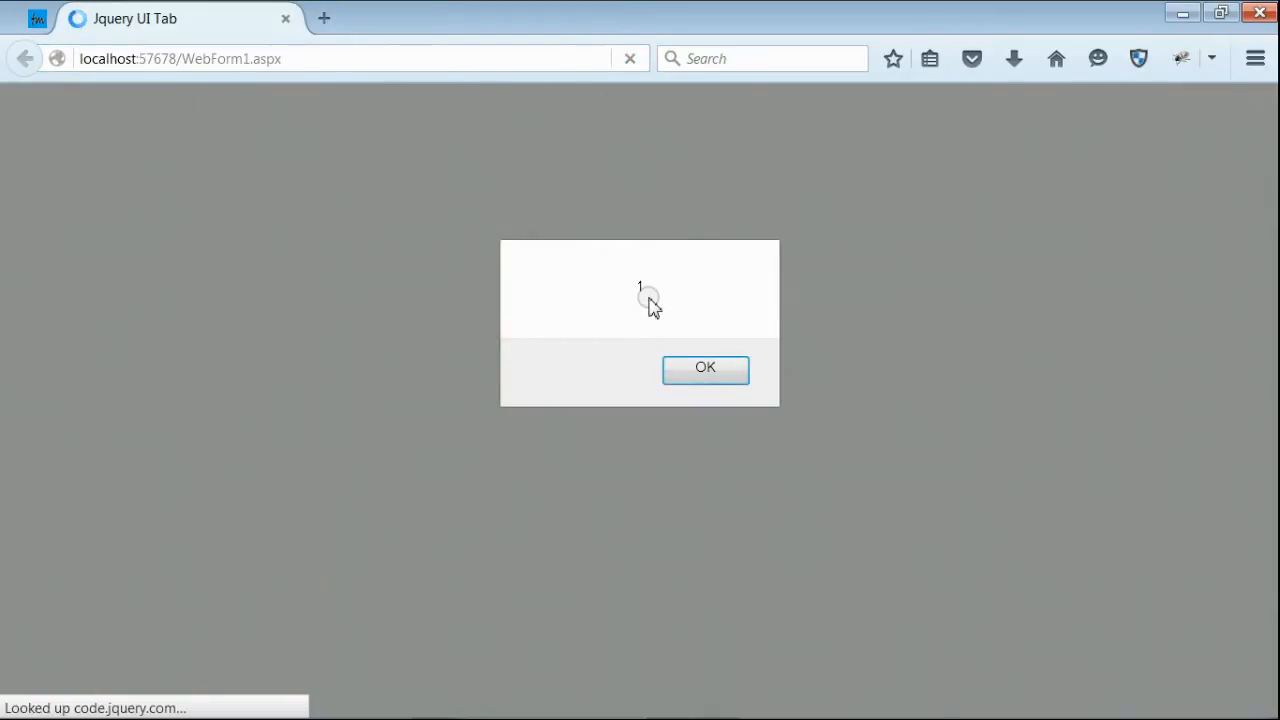
Acknowledge each for-loop alert in turn, from 1 through 3
left_click(704, 370)
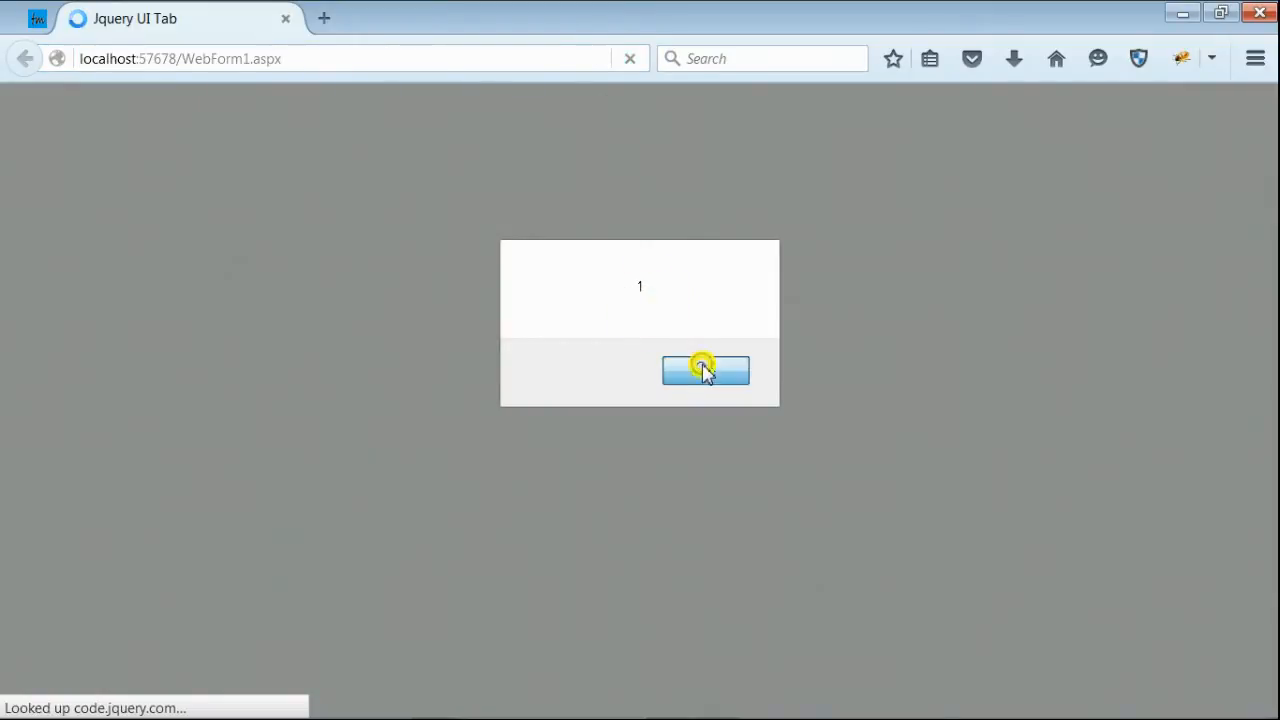
left_click(704, 370)
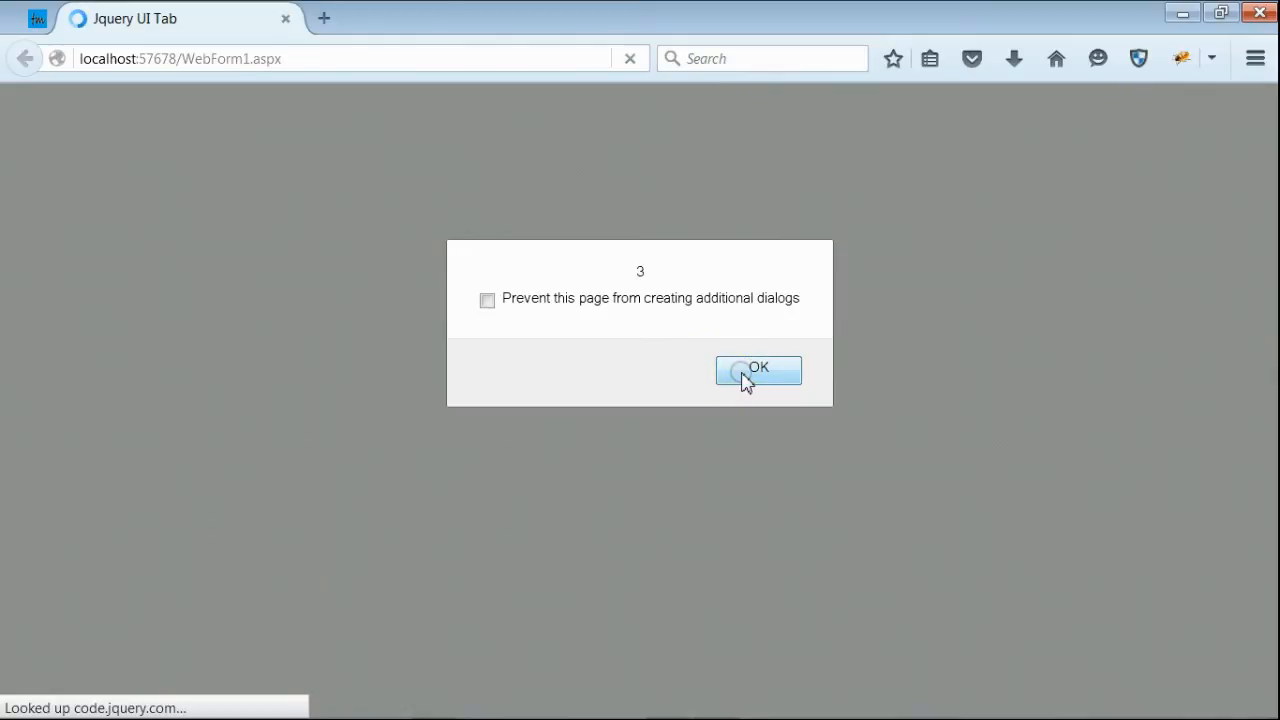
left_click(758, 368)
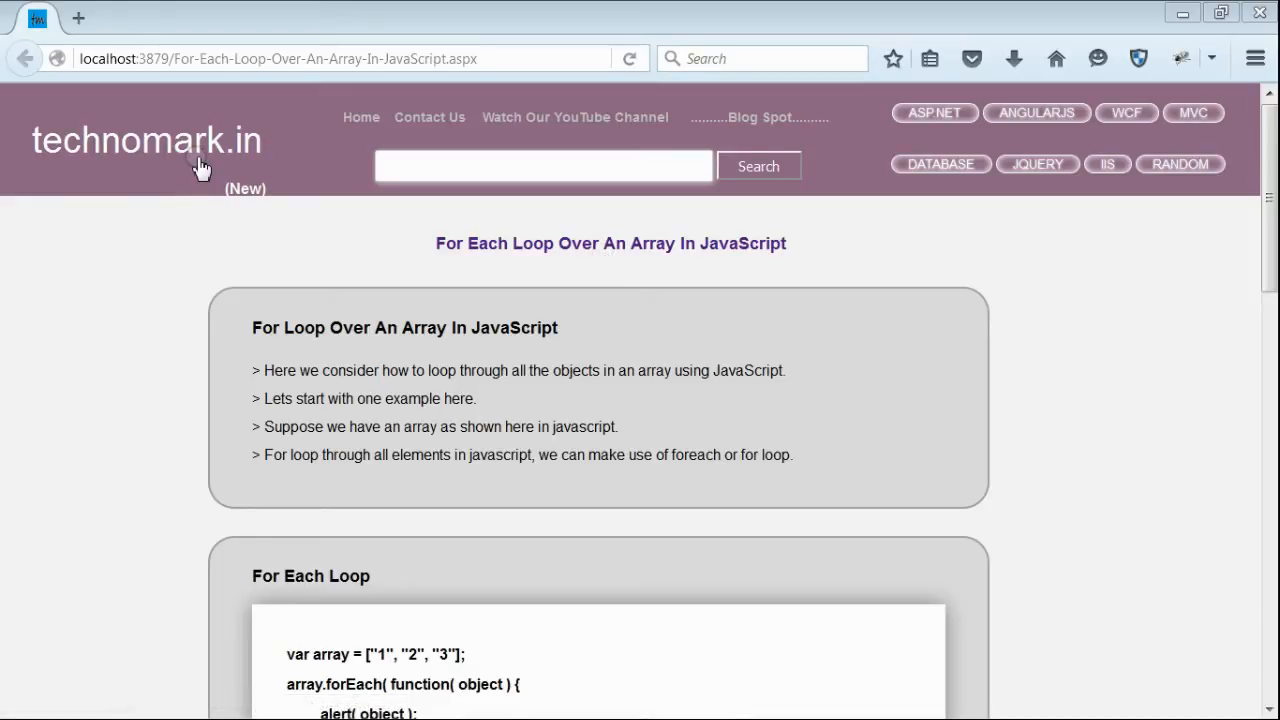
mouse_move(200, 164)
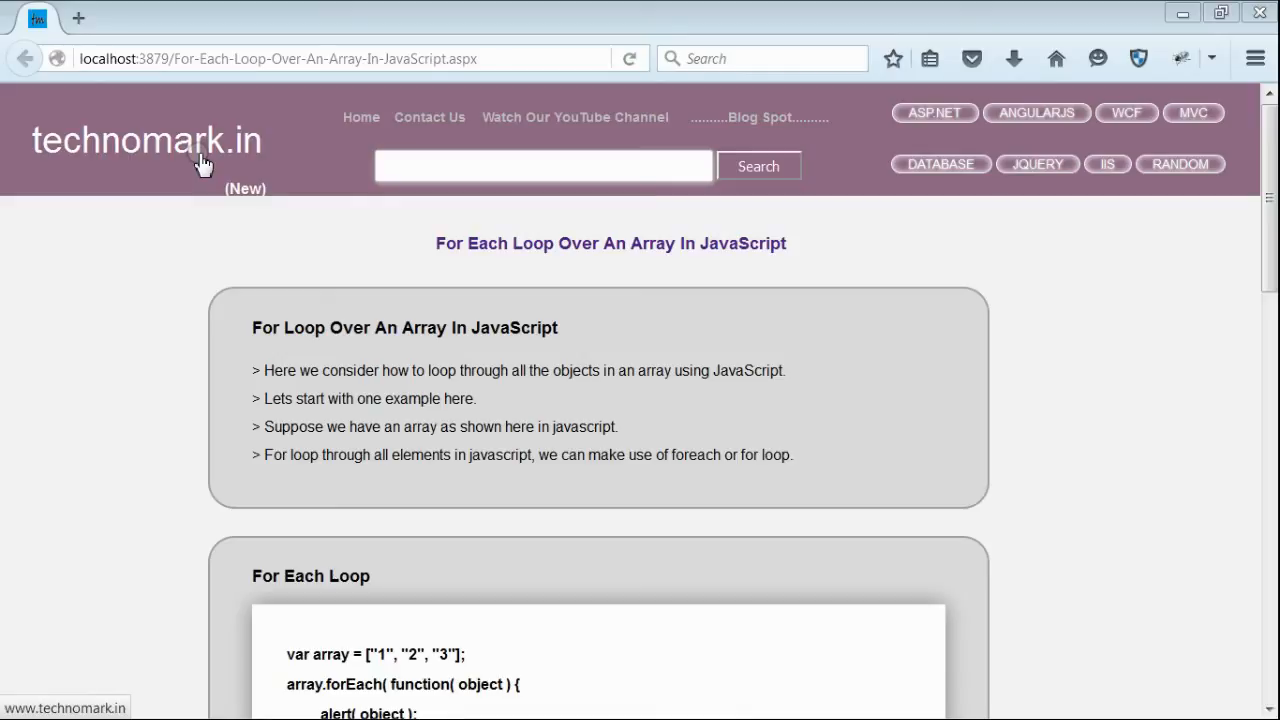